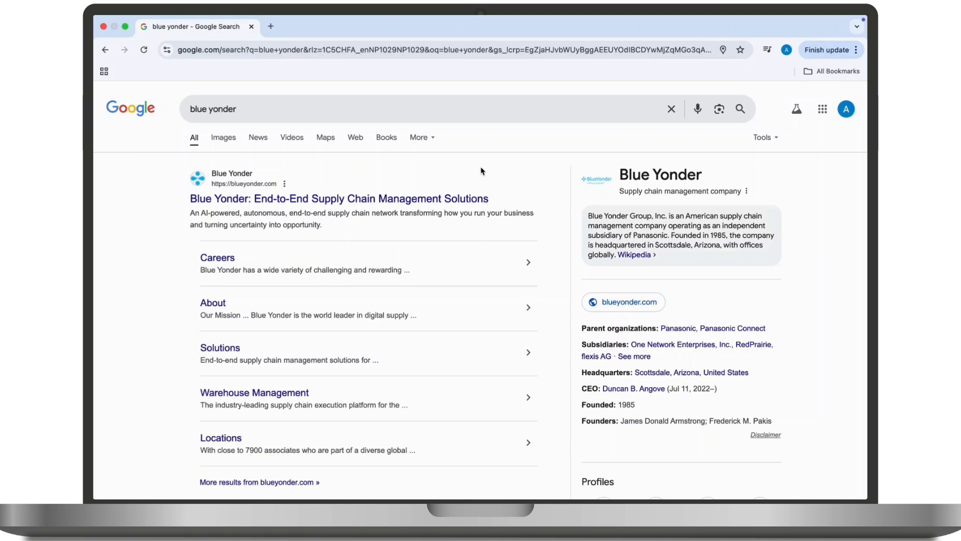
# Go to blueyonder.com, then follow the 'Login | Blue Yonder Success' search result
pyautogui.click(338, 198)
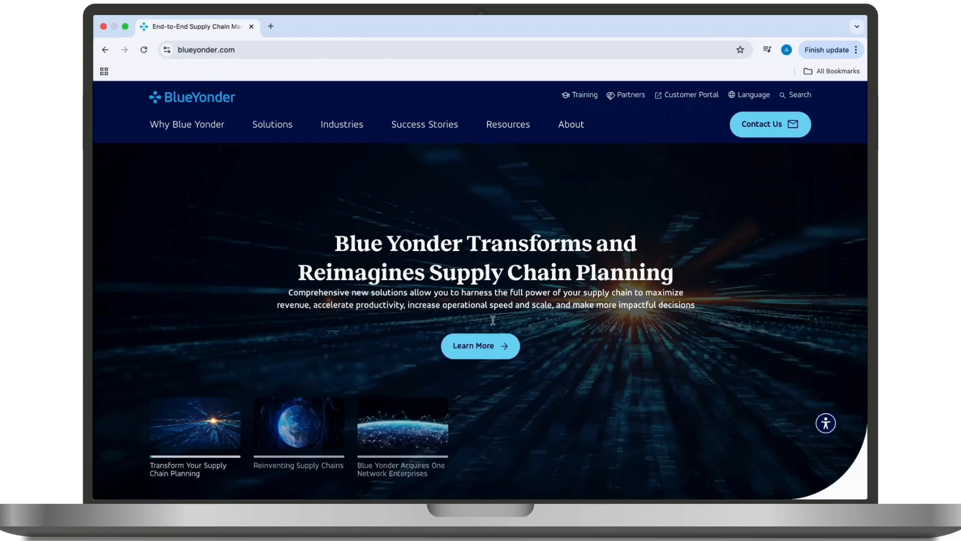
pyautogui.moveTo(215, 182)
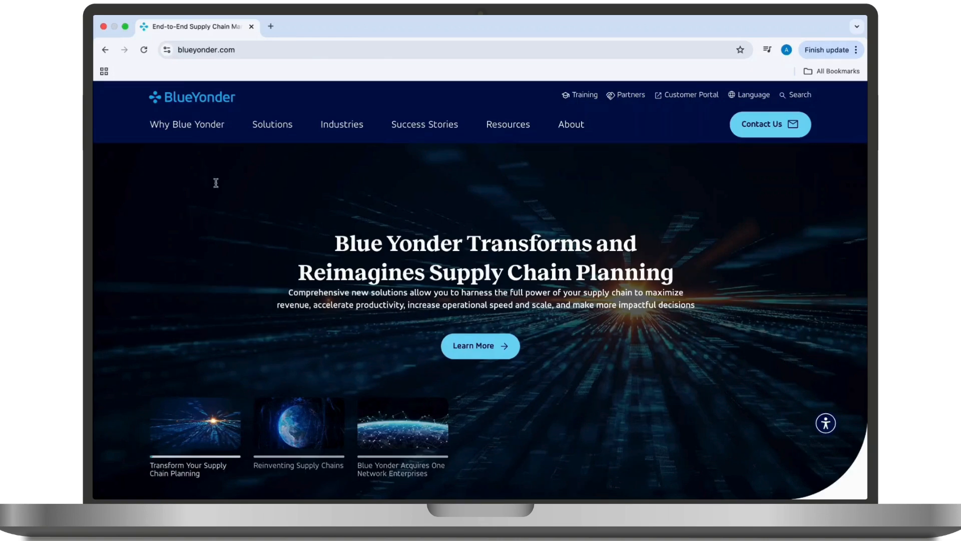
pyautogui.click(258, 198)
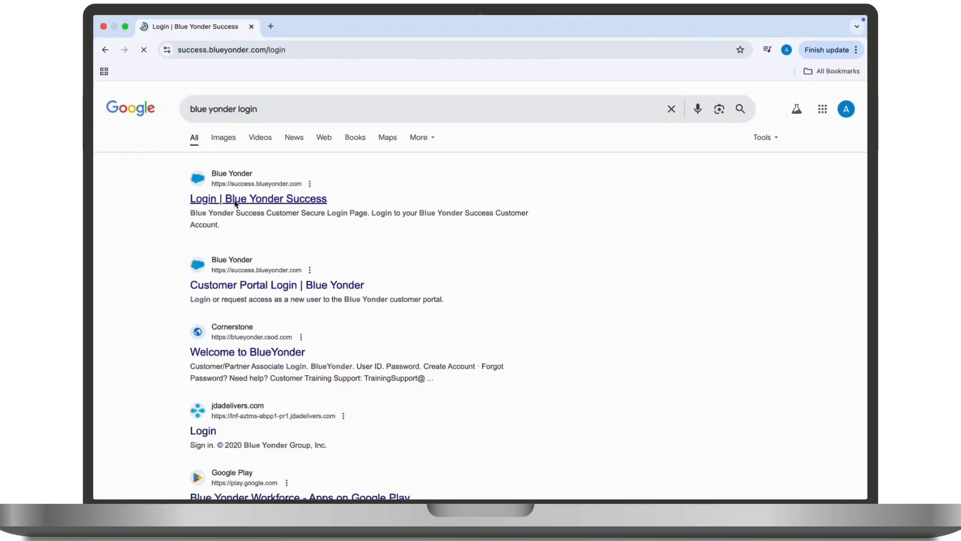
# Load success.blueyonder.com/login showing empty Username, Password fields and a Log In button
pyautogui.click(258, 198)
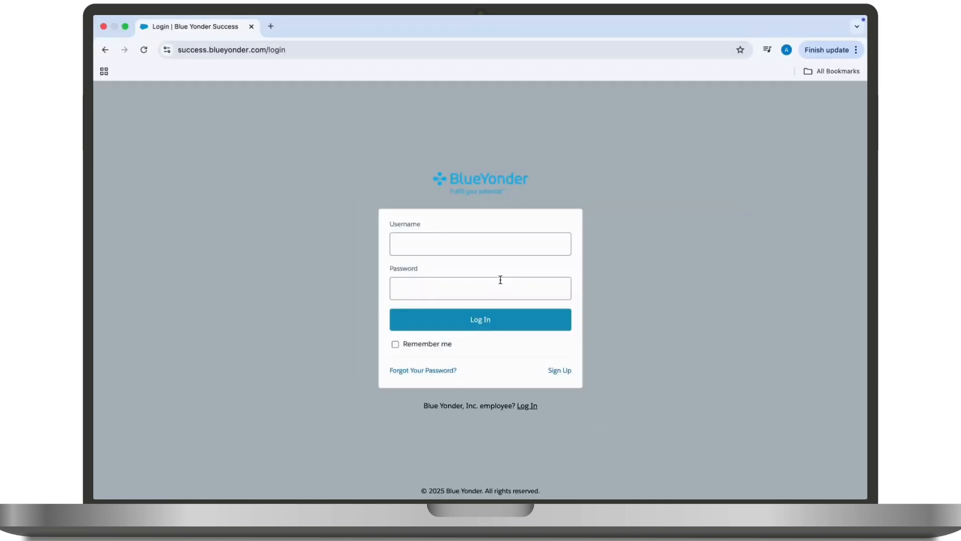
pyautogui.moveTo(500, 259)
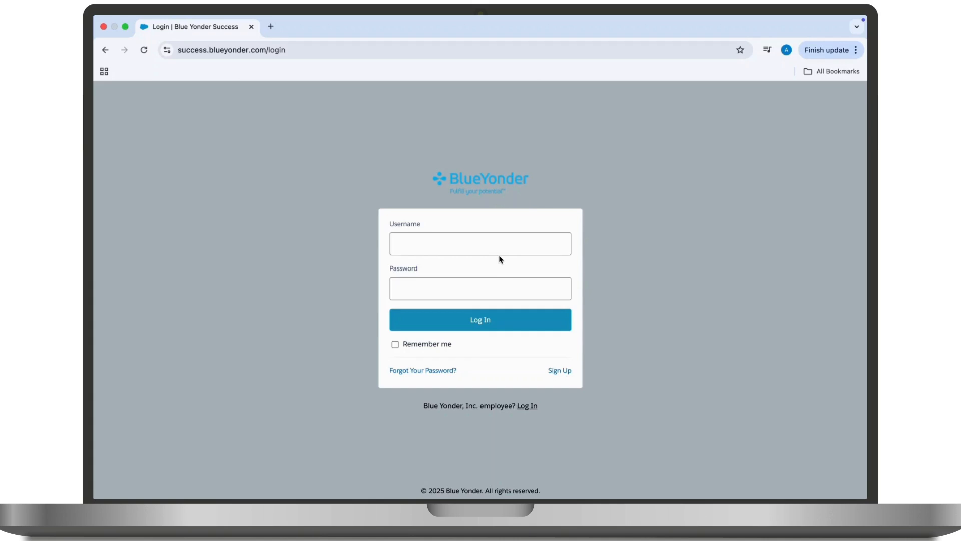